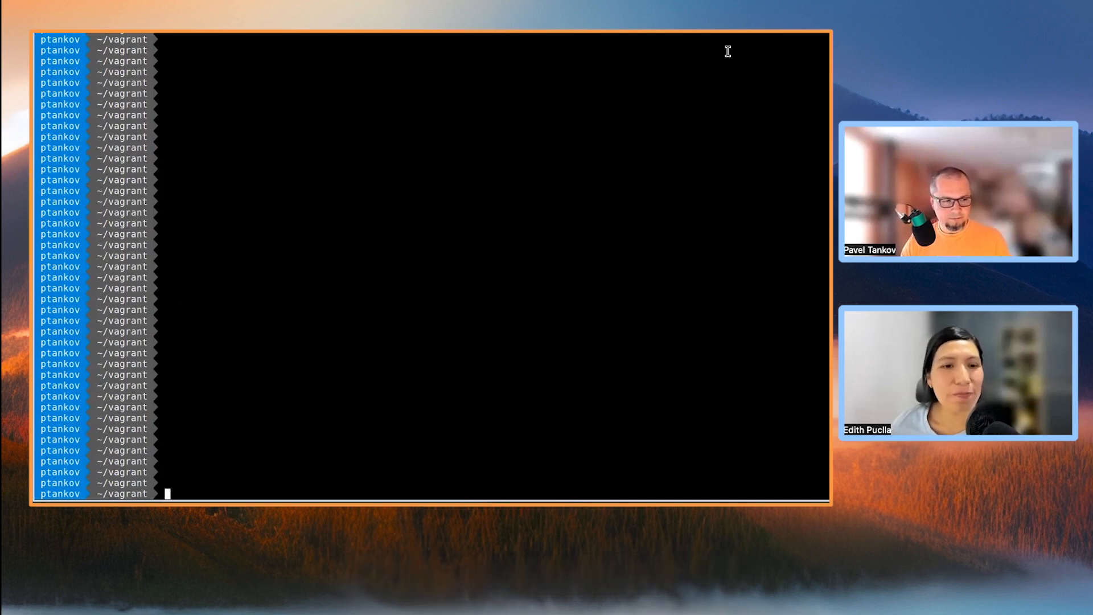
# - SSH into the Vagrant VM and print /etc/*rel* to confirm Rocky Linux 9.1
pyautogui.write('vagrant ssh')
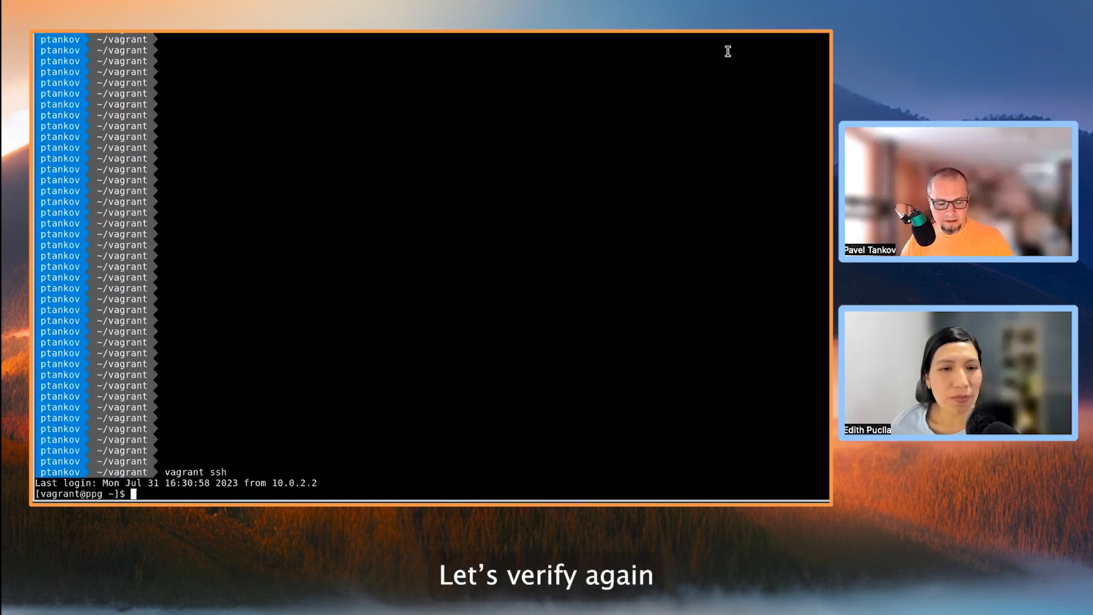
pyautogui.write('cat /')
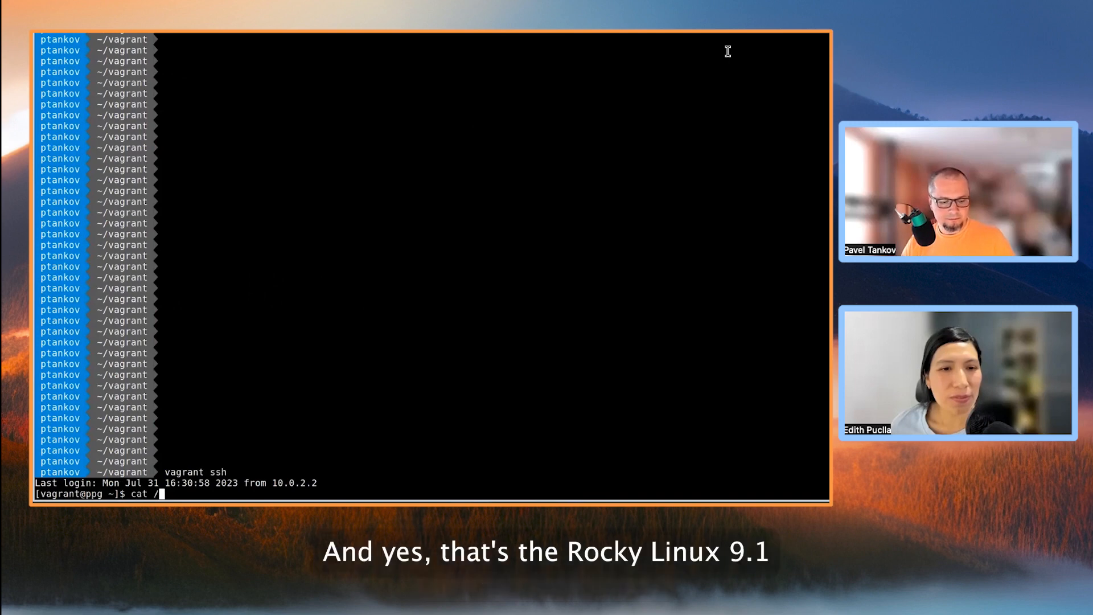
pyautogui.write('etc/')
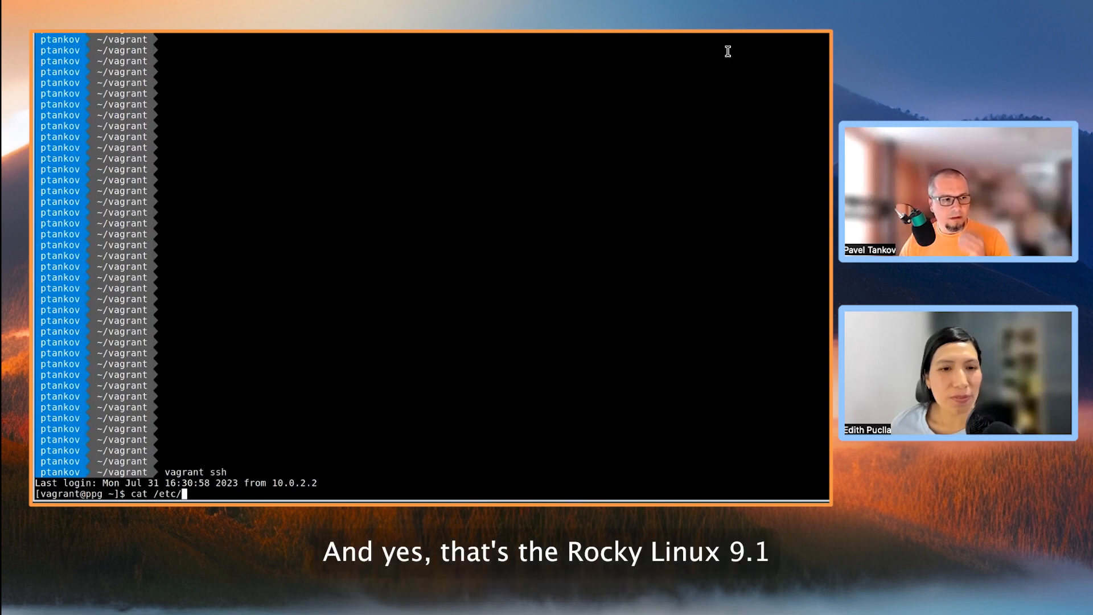
pyautogui.write('*rel*')
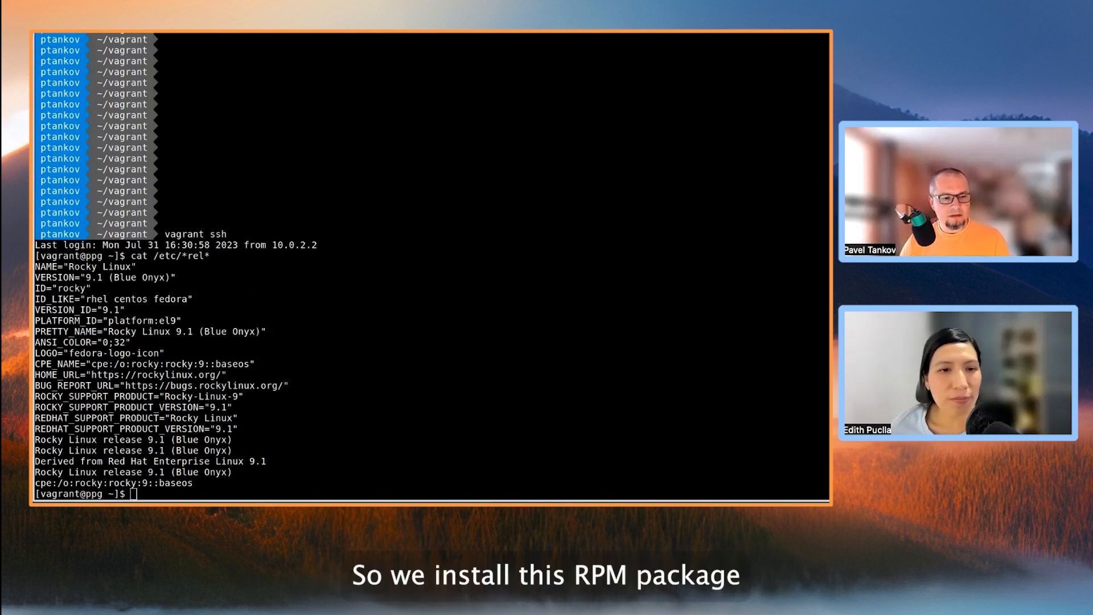
# - Install percona-release-latest.noarch.rpm from repo.percona.com via yum, answering y
pyautogui.write('sudo yum install https://repo.percona.com/yum/percona-release-latest.noarch.rpm')
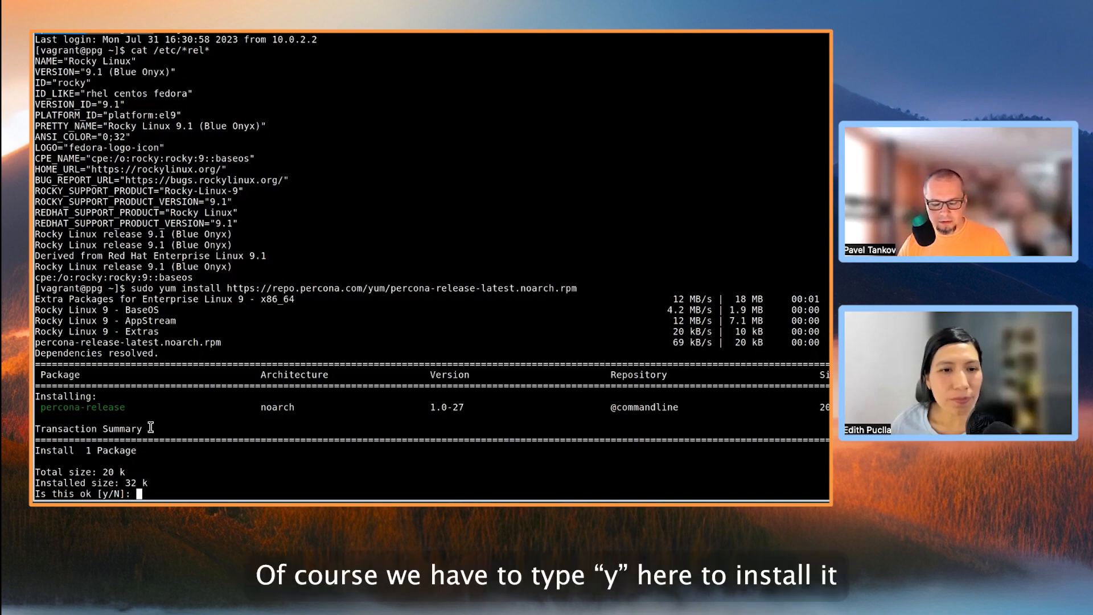
pyautogui.write('y')
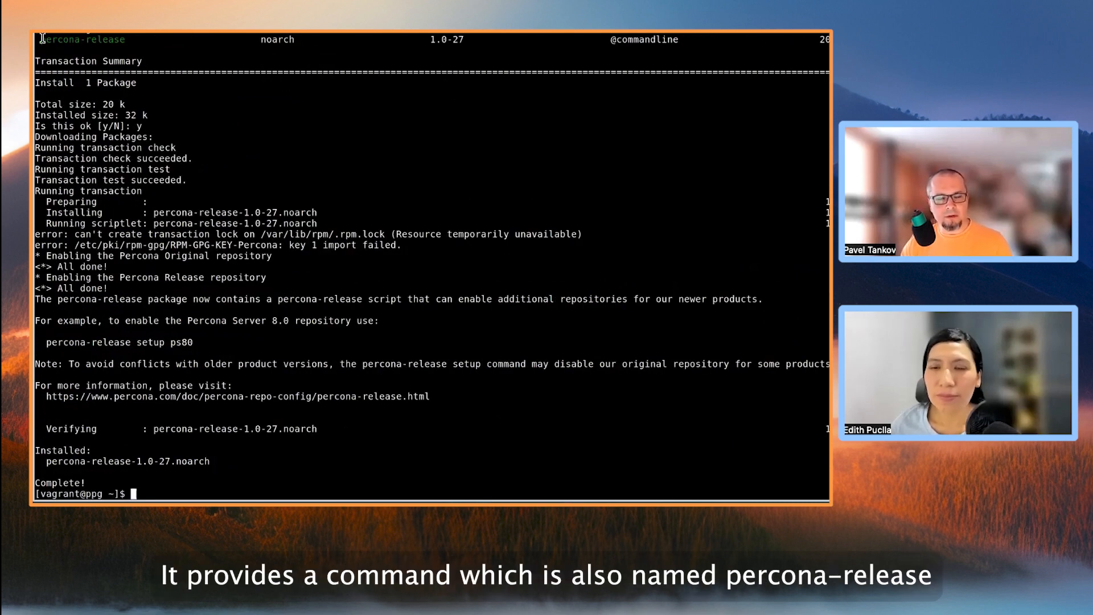
pyautogui.doubleClick(82, 39)
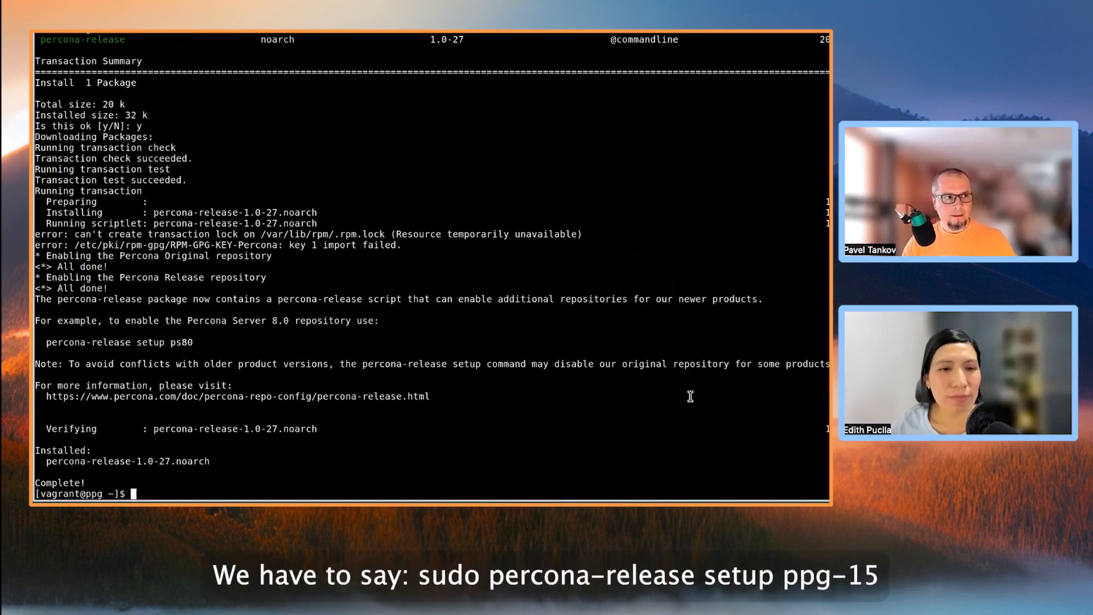
# - Run sudo percona-release setup ppg-15 and answer y to disable the conflicting DNF modules
pyautogui.write('sudo')
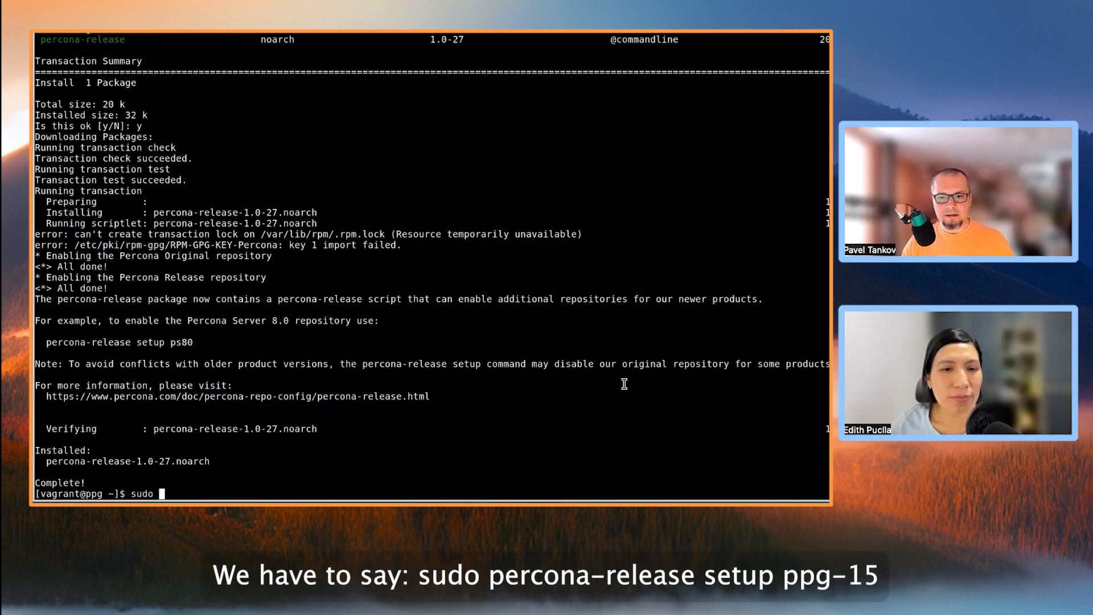
pyautogui.write('percona-release')
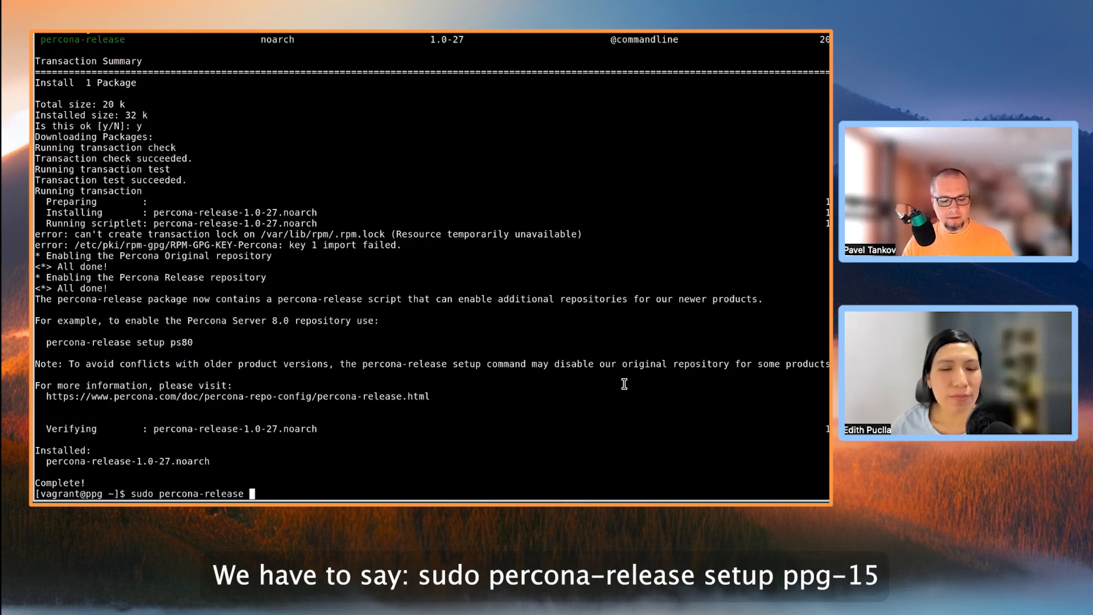
pyautogui.write('setup ppg-15')
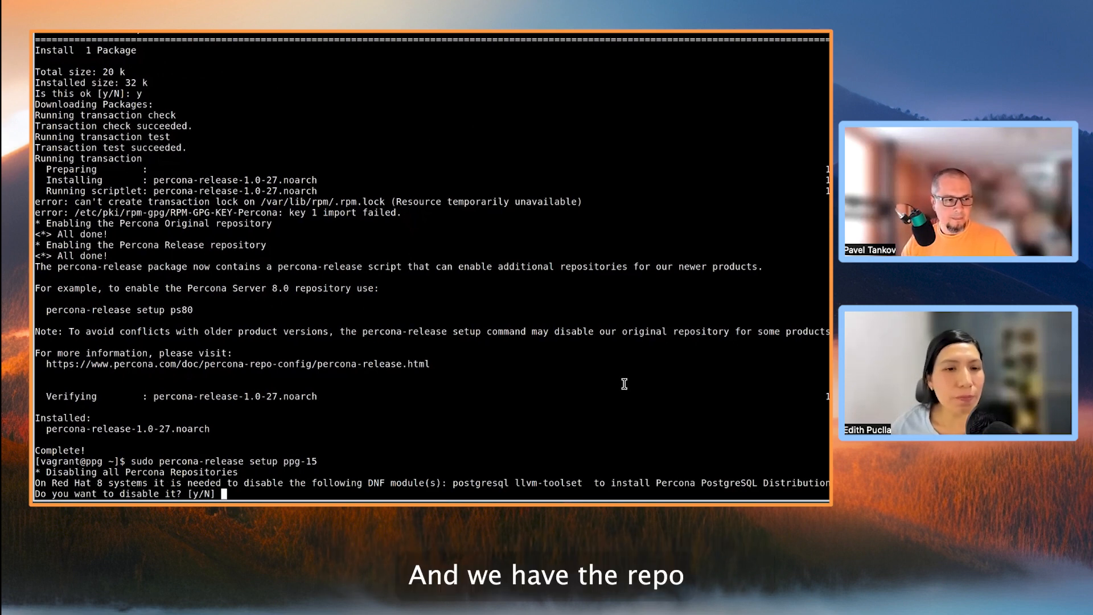
pyautogui.write('y')
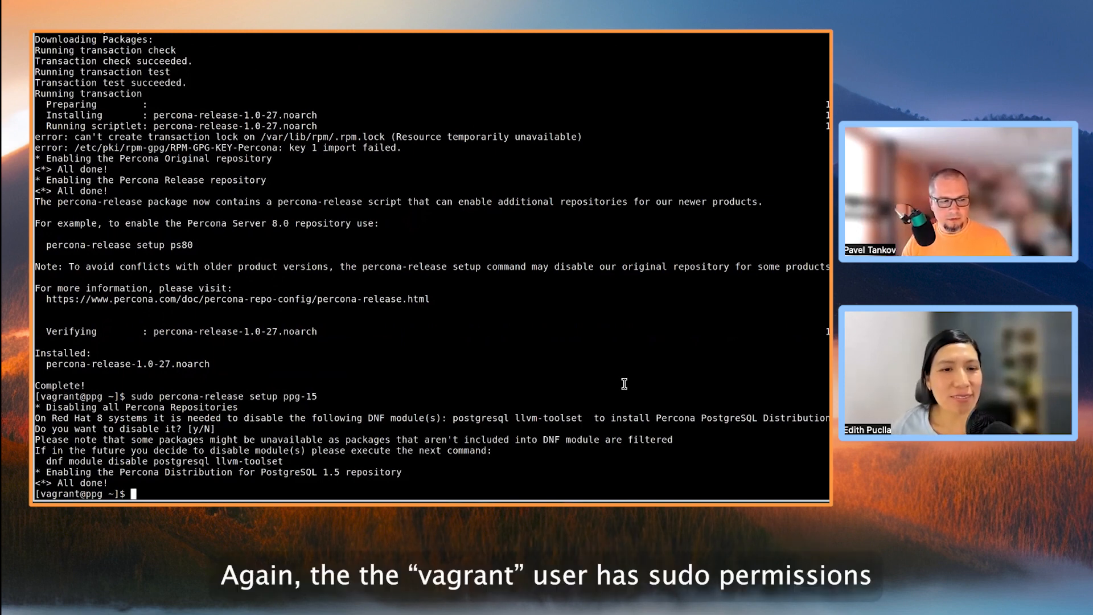
pyautogui.write('sudo')
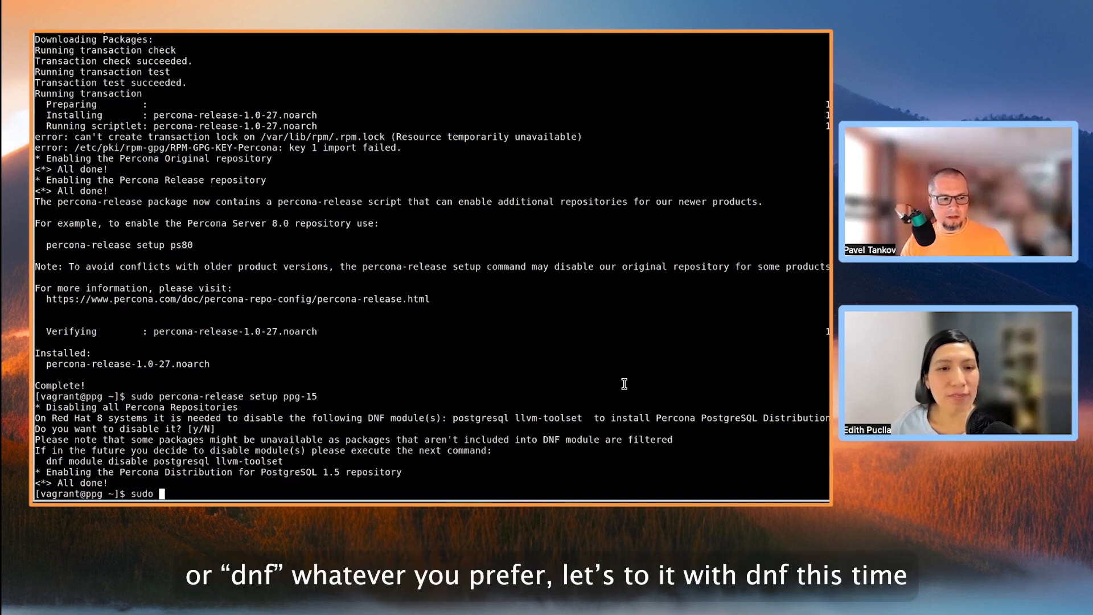
# - Install percona-ppg-server15 with dnf, answering y to install and y to import the GPG key
pyautogui.write('y')
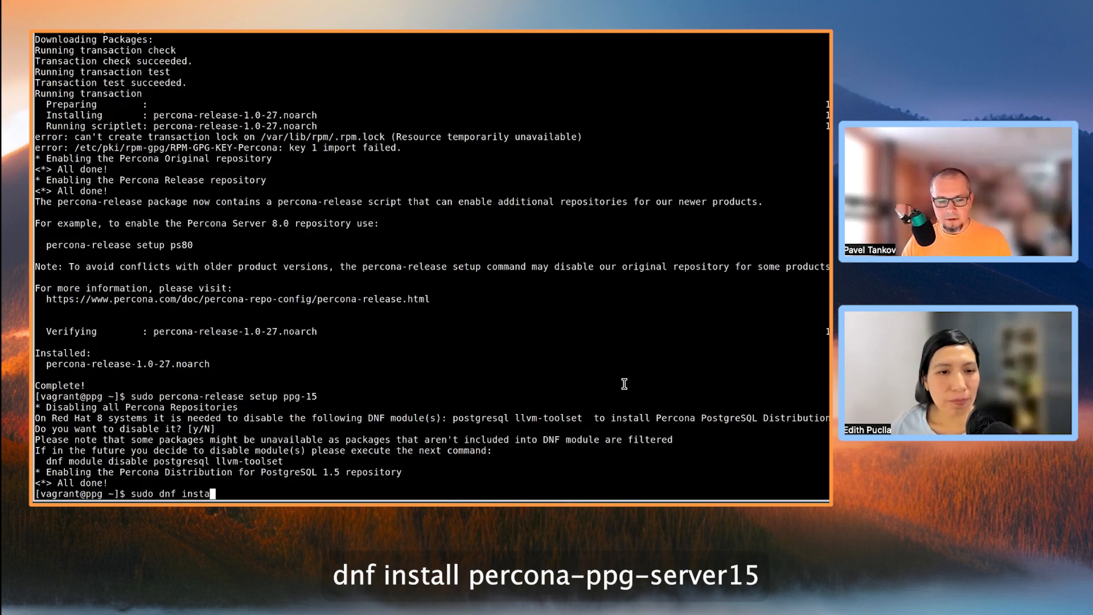
pyautogui.write('ll')
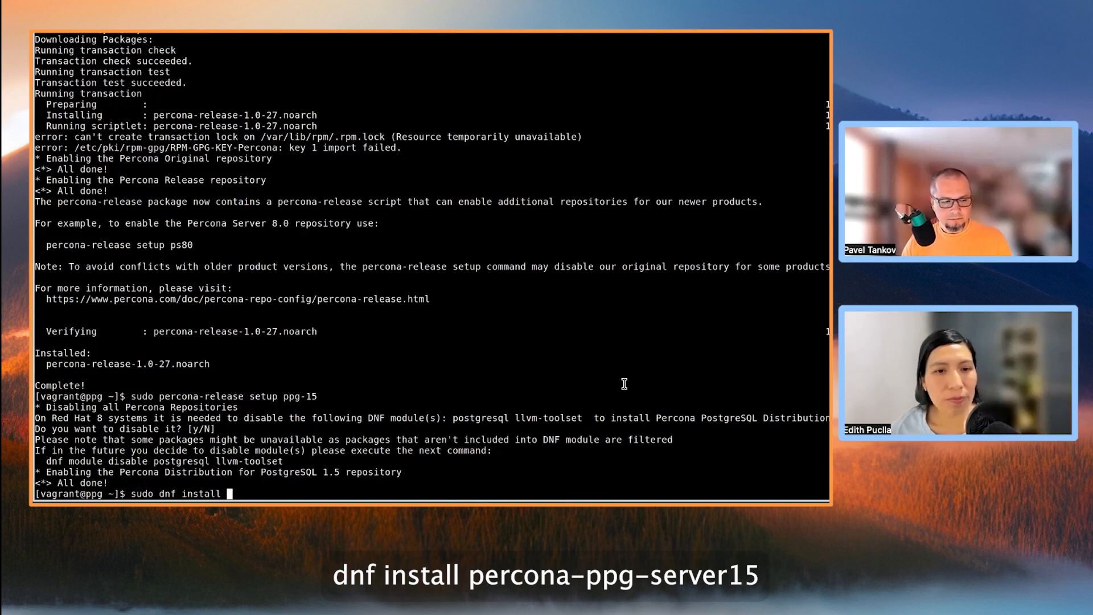
pyautogui.write('percon')
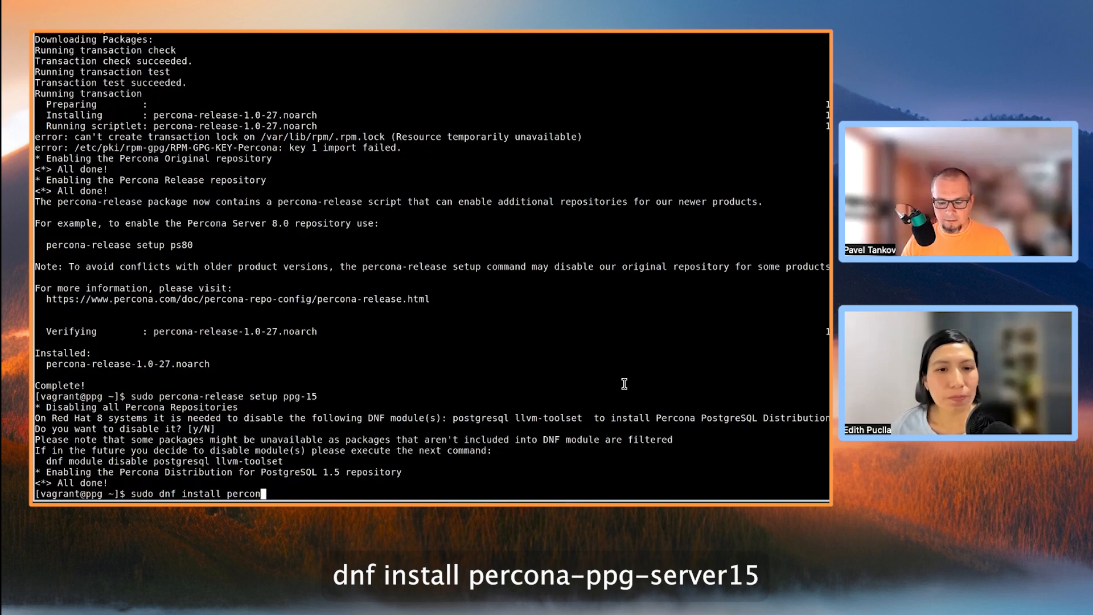
pyautogui.write('a')
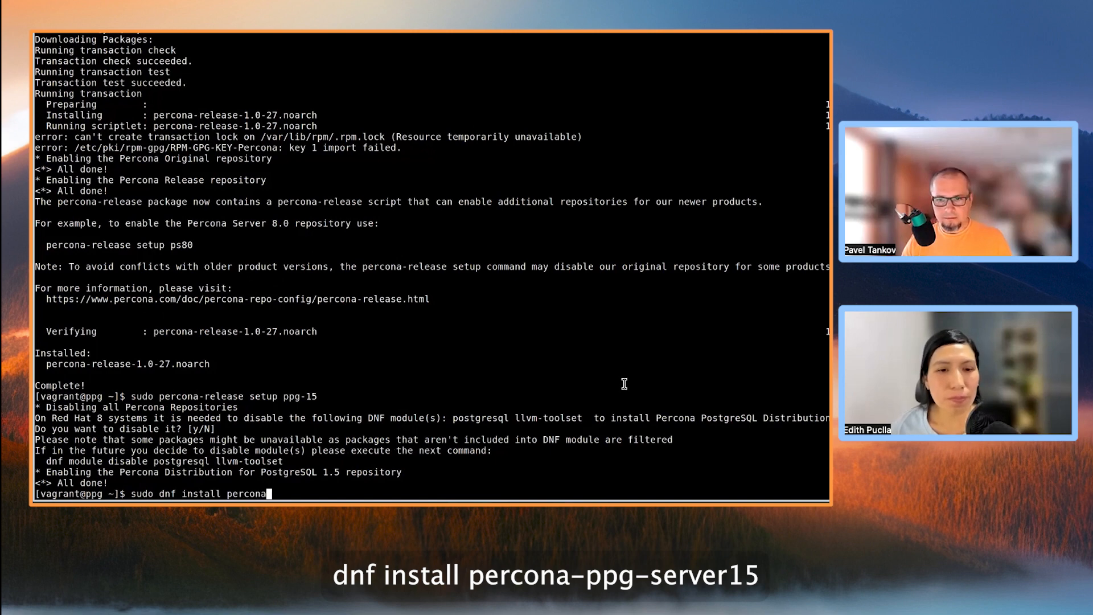
pyautogui.write('-ppg')
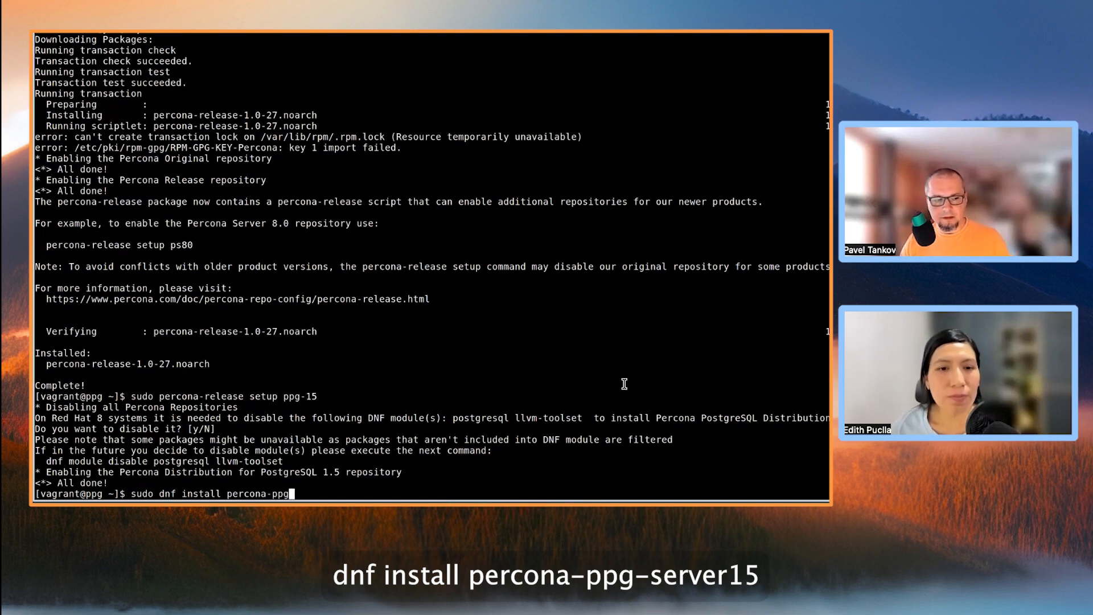
pyautogui.write('-server15')
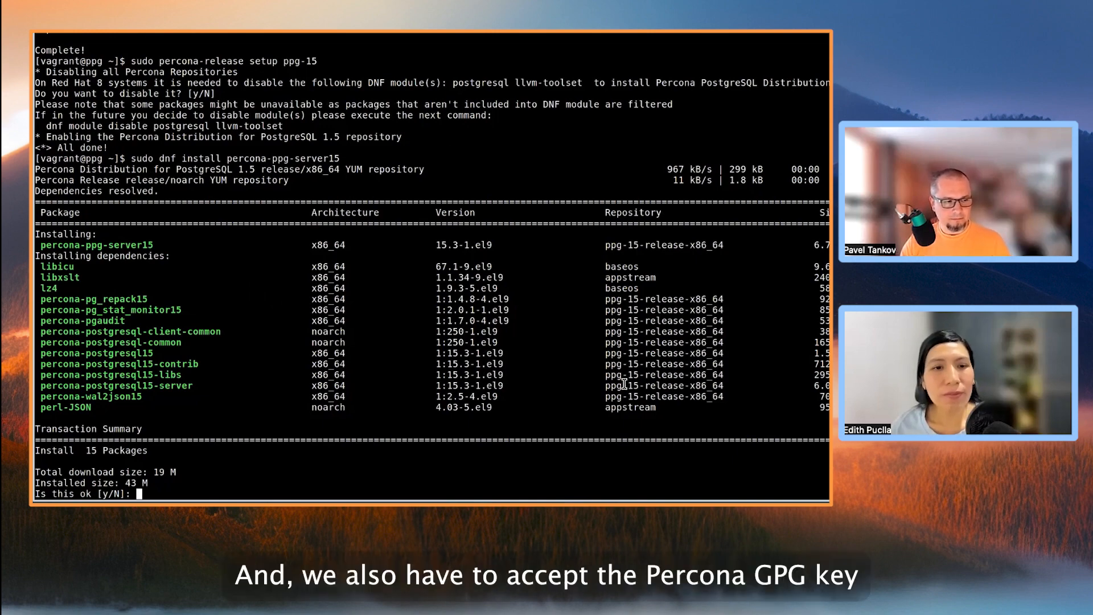
pyautogui.write('y')
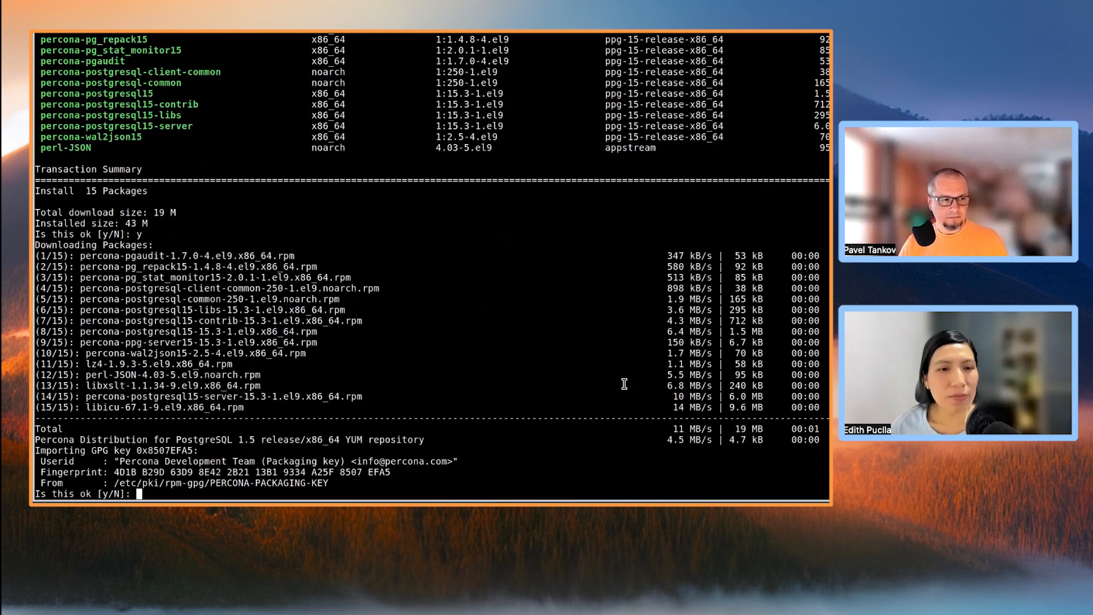
pyautogui.write('y')
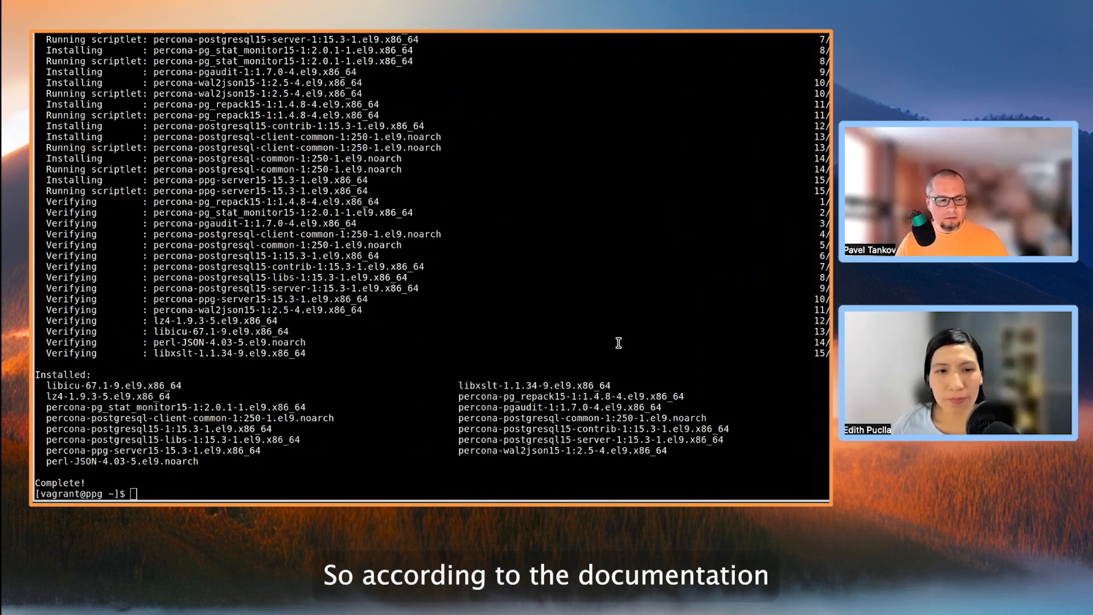
# - Run /usr/pgsql-15/bin/postgresql-15-setup initdb until it reports Initializing database OK
pyautogui.write('sudo /usr/pgsql-15/bin/postgresql-15-setup initdb')
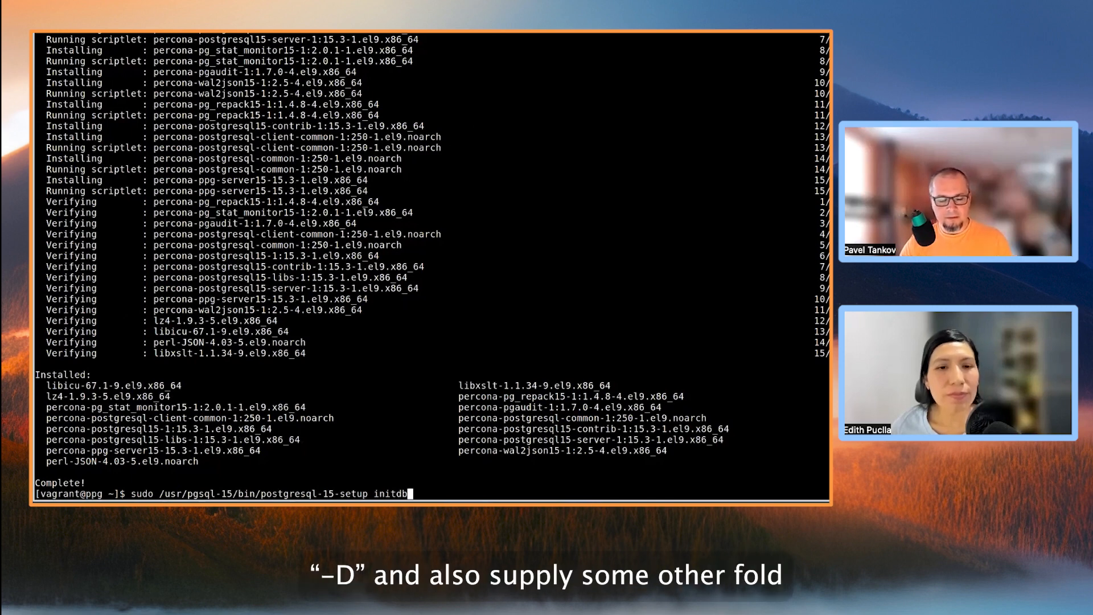
pyautogui.write('-')
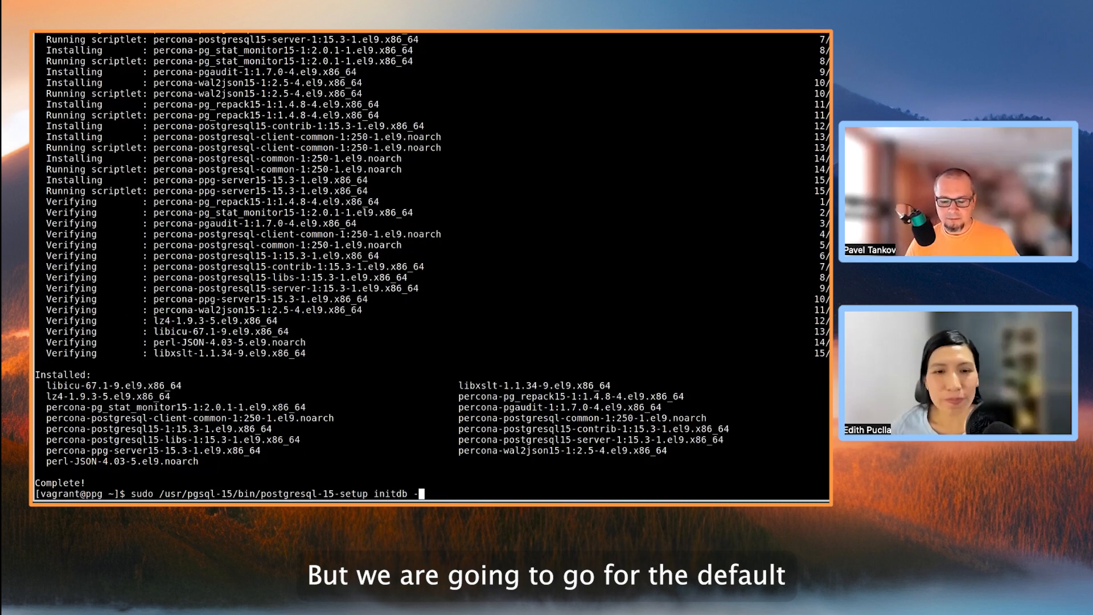
pyautogui.write('D /my/')
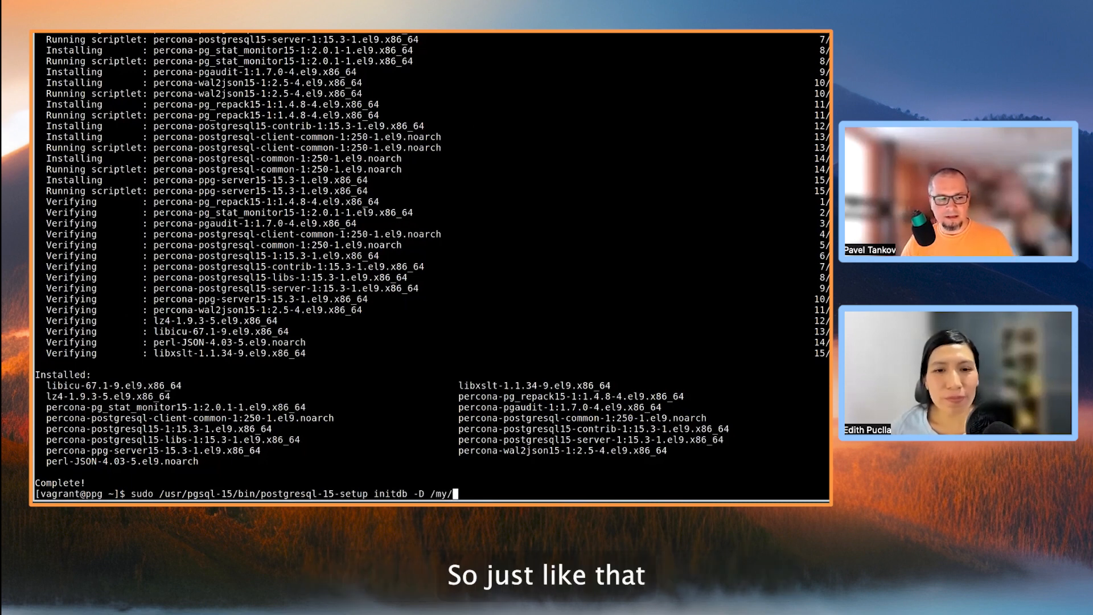
pyautogui.write('folder')
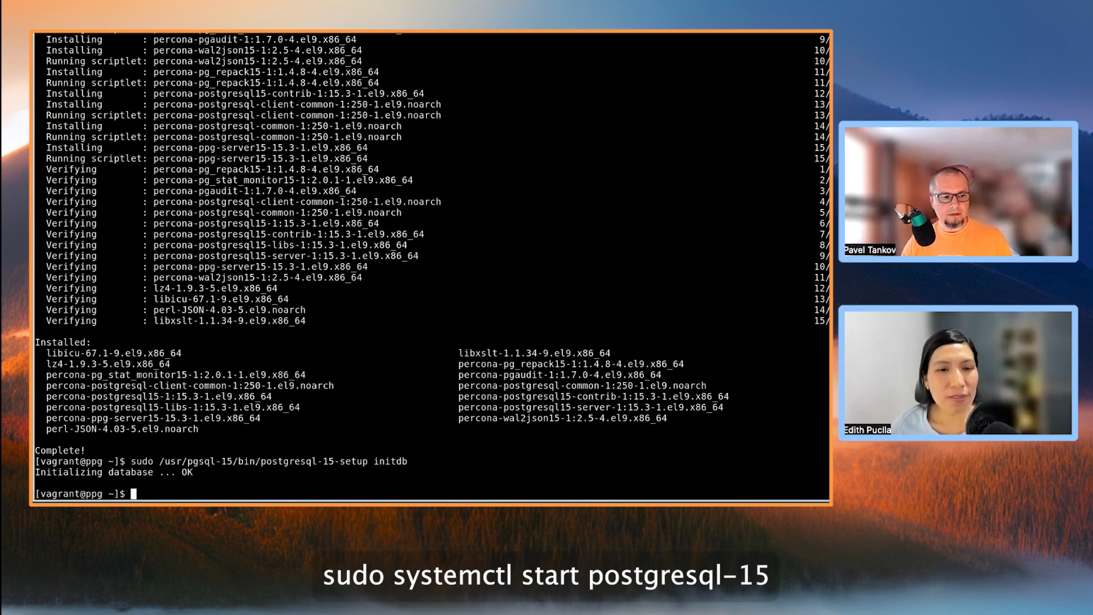
# - Start the postgresql-15 service with systemctl and check its status shows active and running
pyautogui.write('sudo systemctl start postgresql-15')
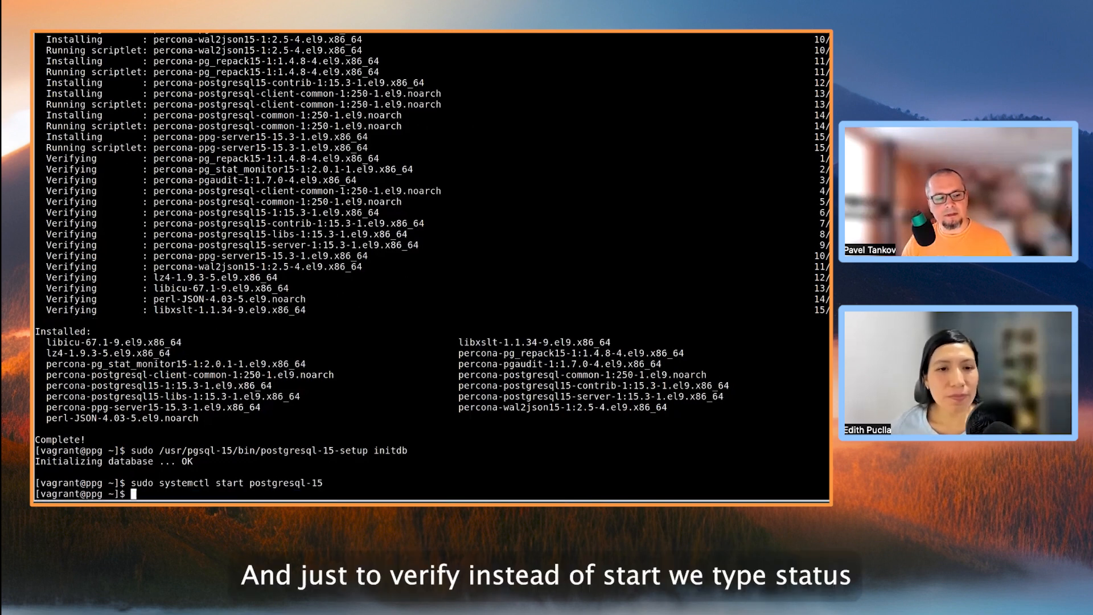
pyautogui.write('sudo systemctl start postgresql-15')
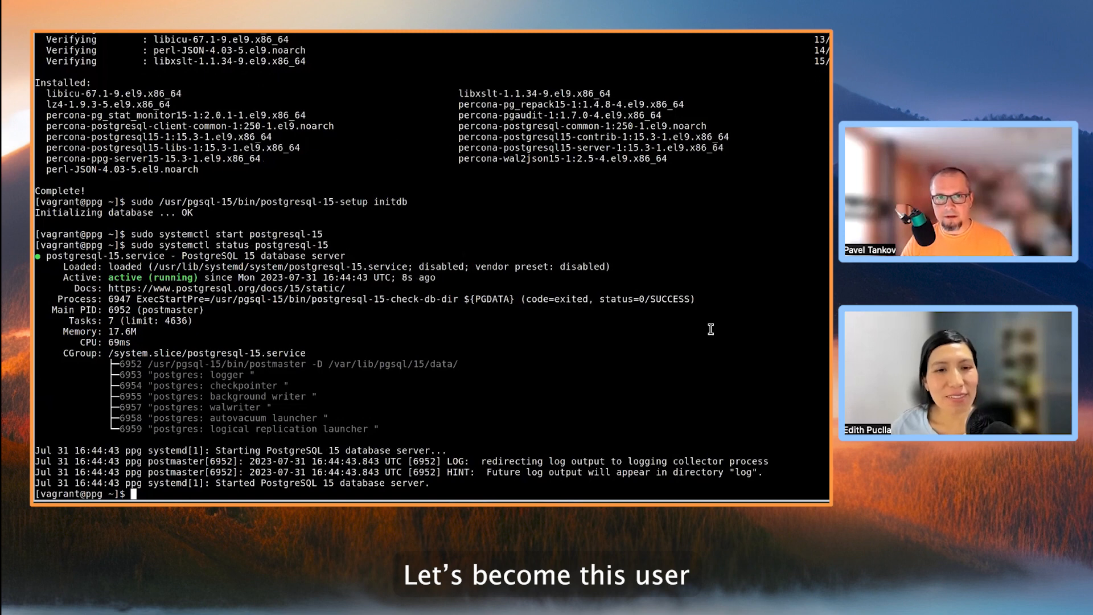
# - Switch to the postgres user and echo $PGDATA to show /var/lib/pgsql/15/data
pyautogui.write('sudo -iu postgres')
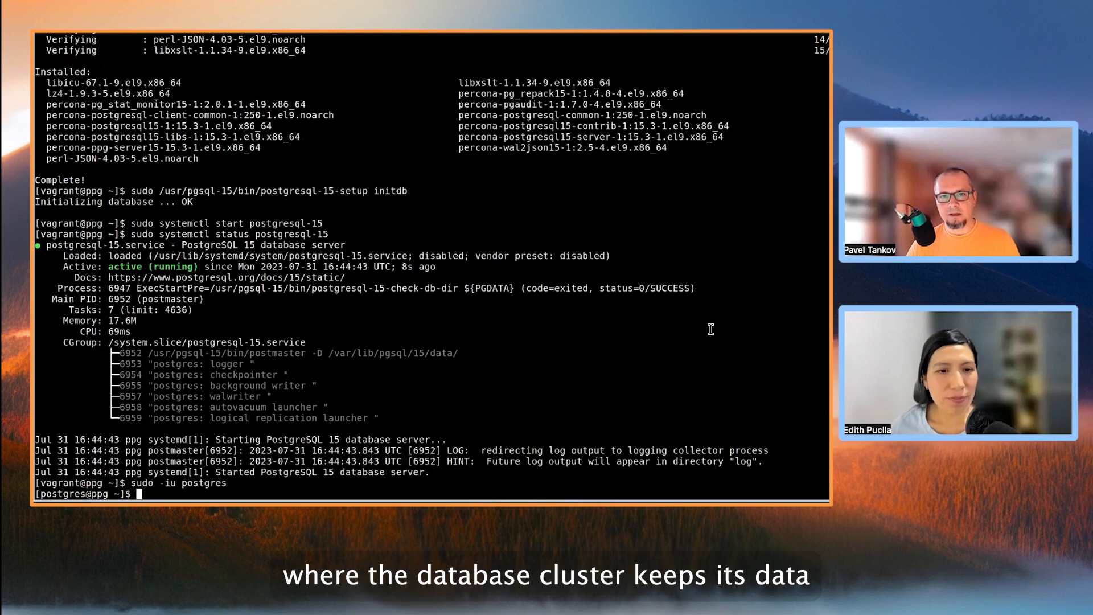
pyautogui.write('echo')
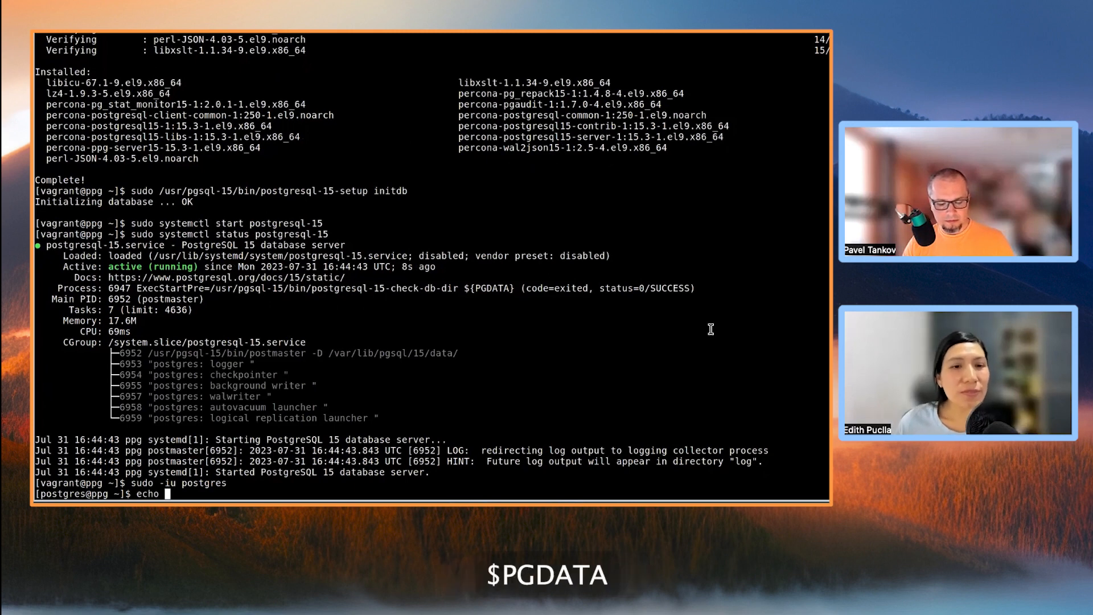
pyautogui.write('$')
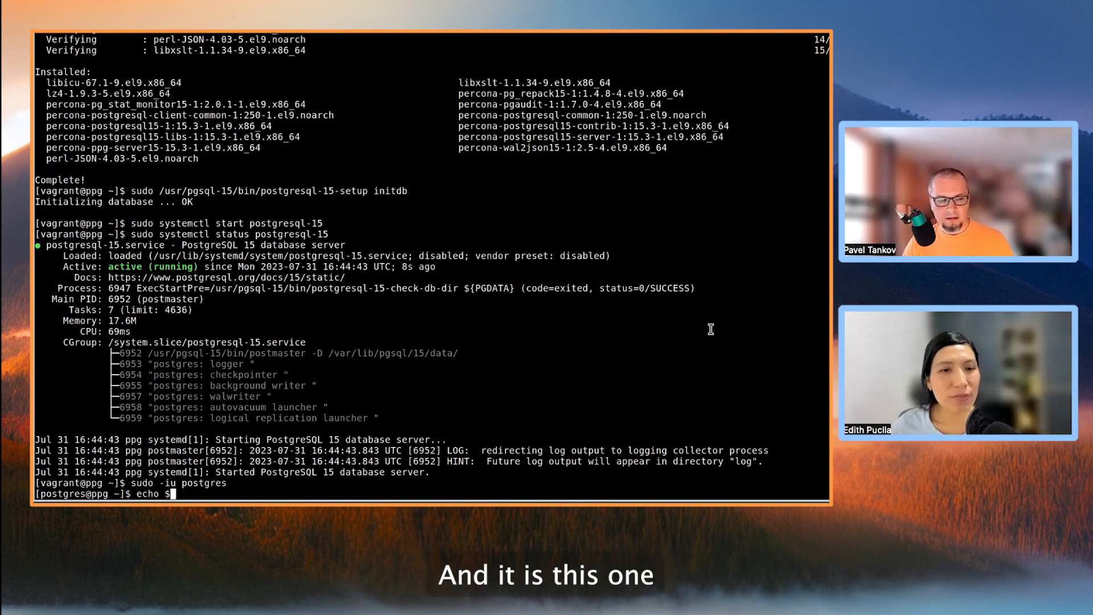
pyautogui.write('PGDATA')
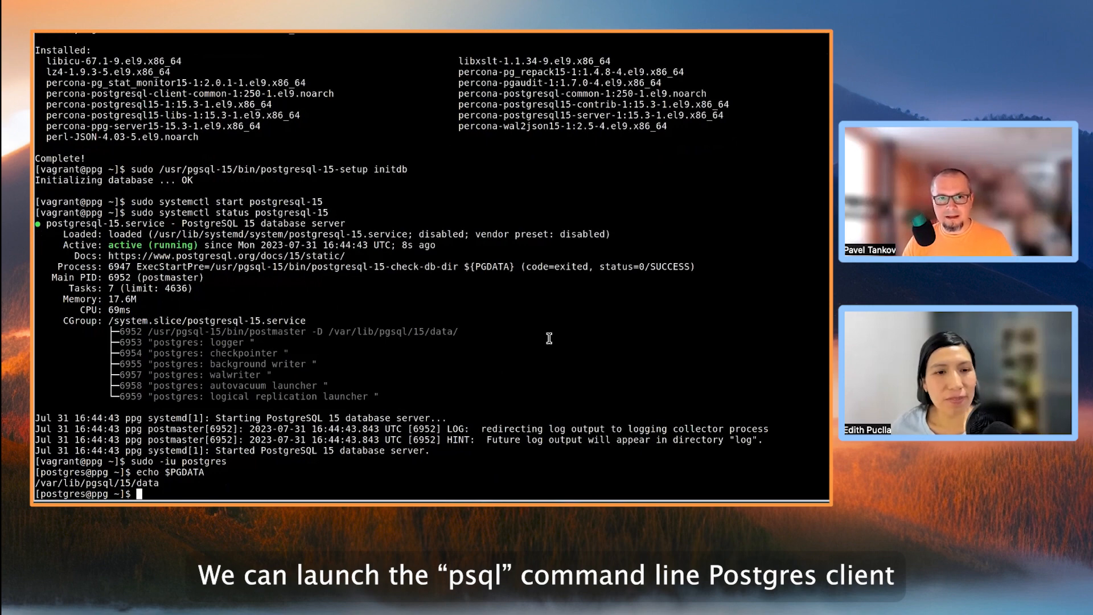
# - Enter psql and run select version(); returning PostgreSQL 15.3 Percona Distribution
pyautogui.write('psql')
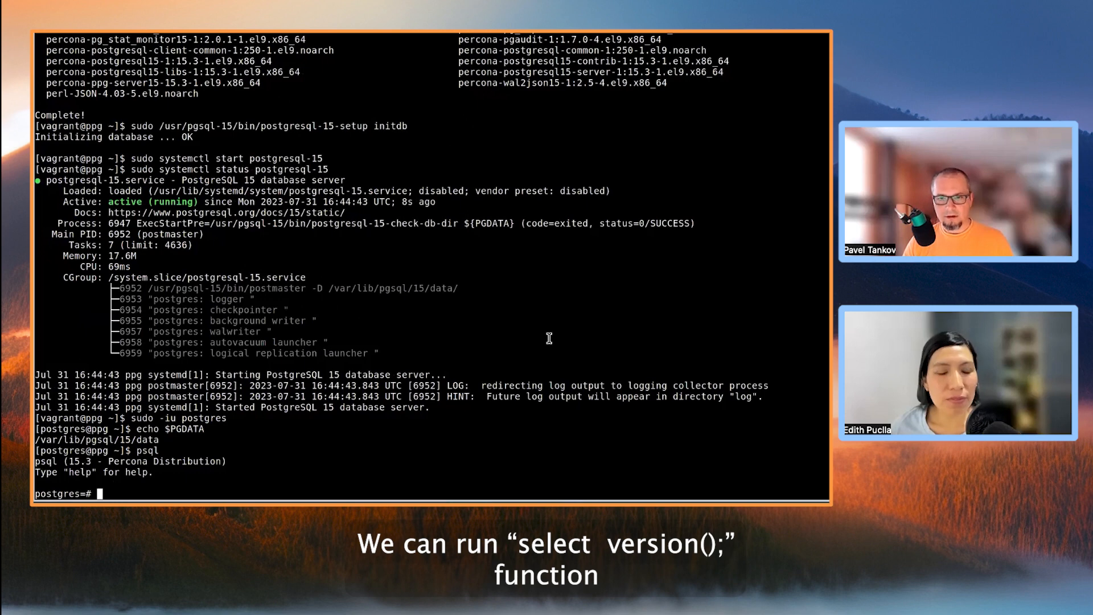
pyautogui.write('select version();')
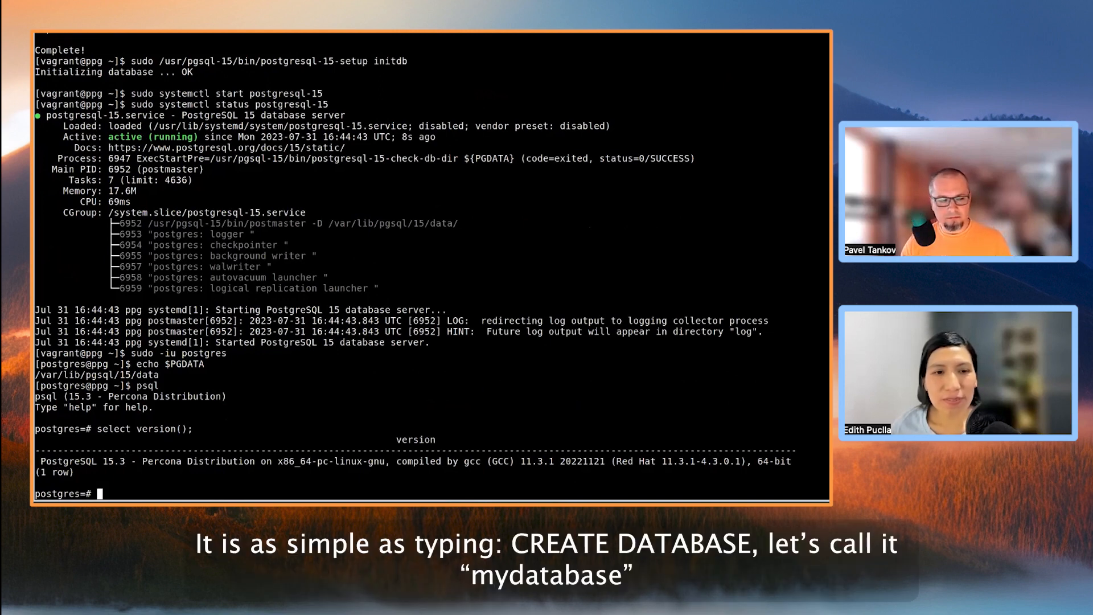
# - Execute CREATE DATABASE mydatabase; and list databases with \l to show it
pyautogui.write('CREATE')
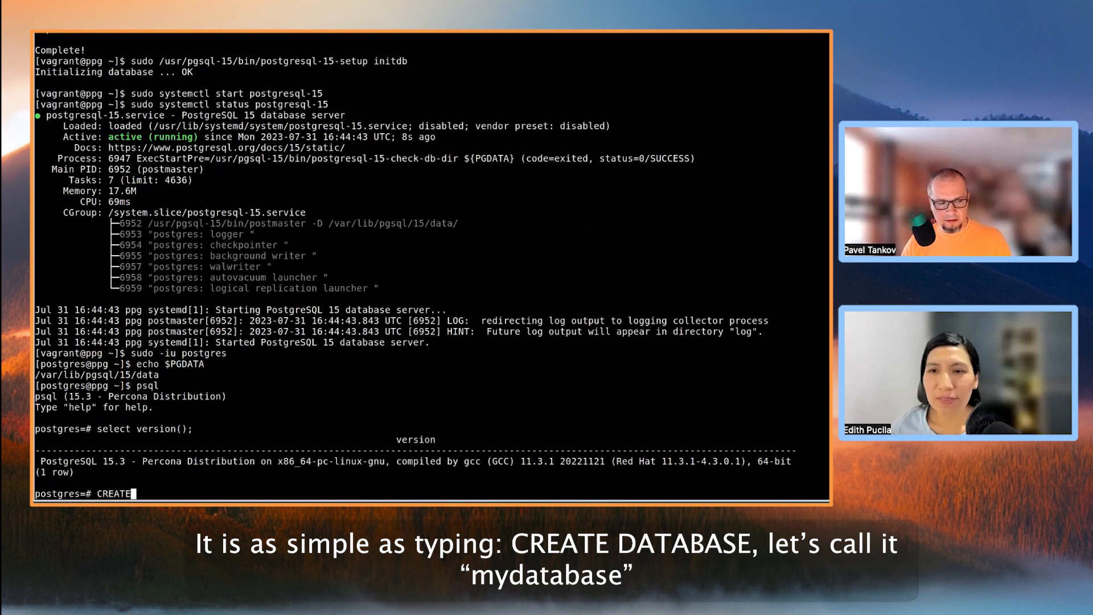
pyautogui.write('DATABASE')
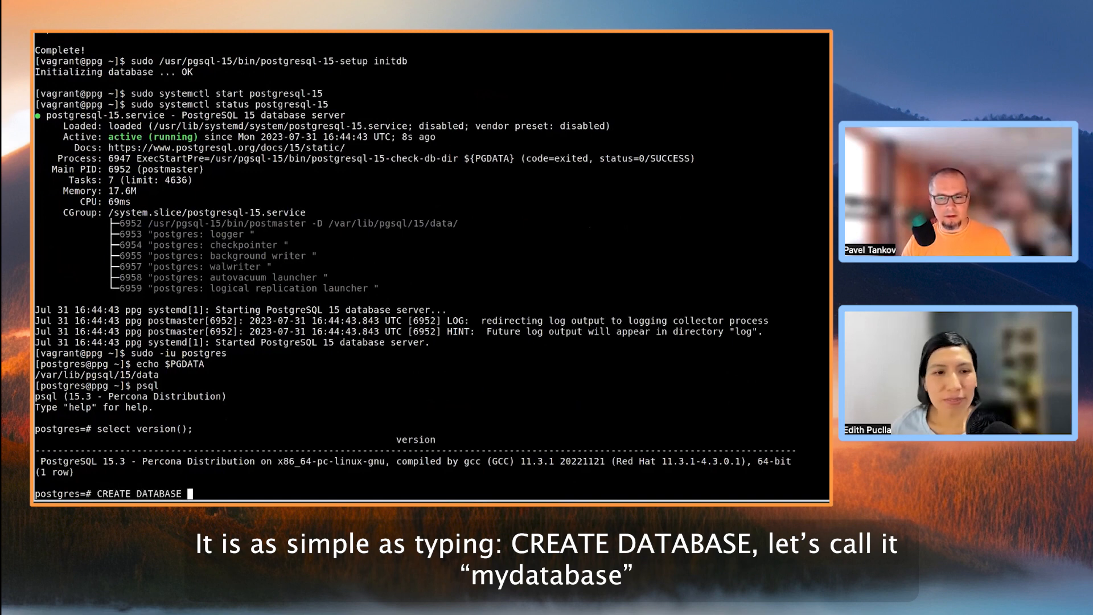
pyautogui.write('mydatabase;')
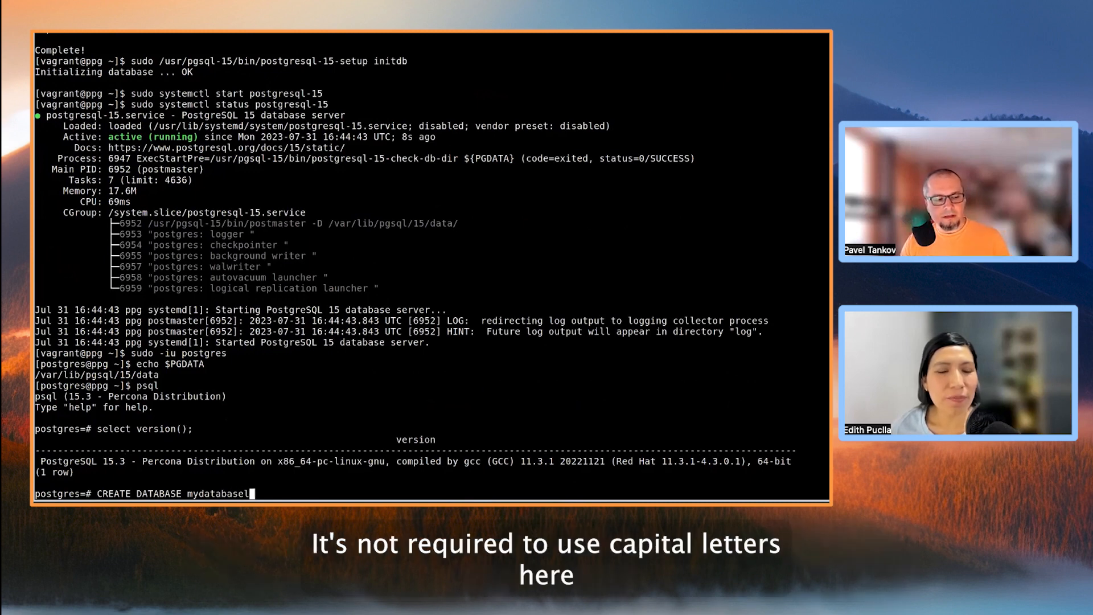
pyautogui.moveTo(103, 493)
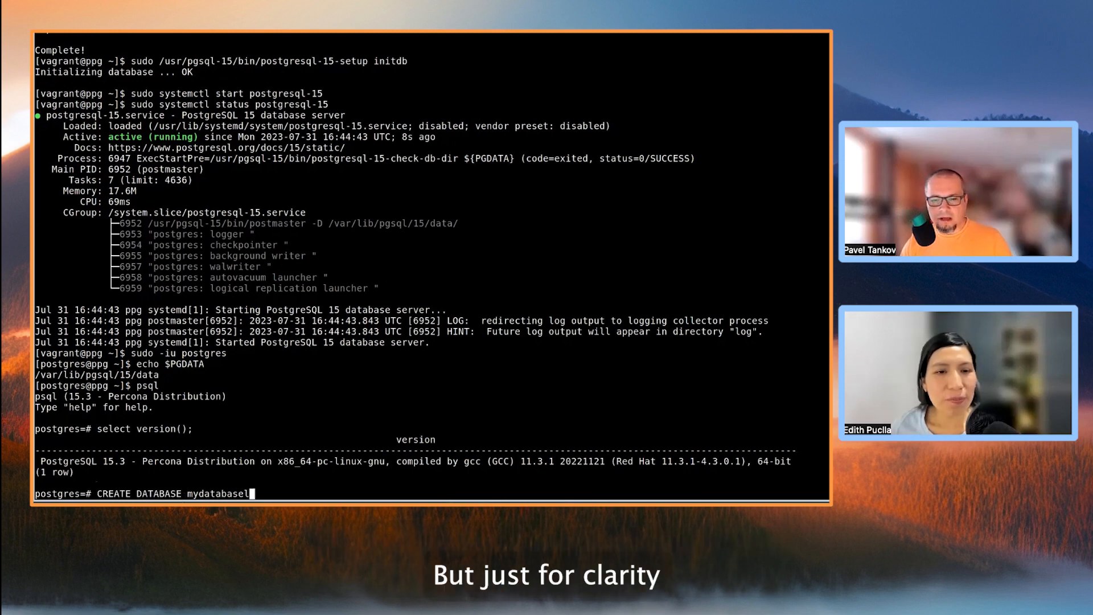
pyautogui.write(';')
pyautogui.write('\\')
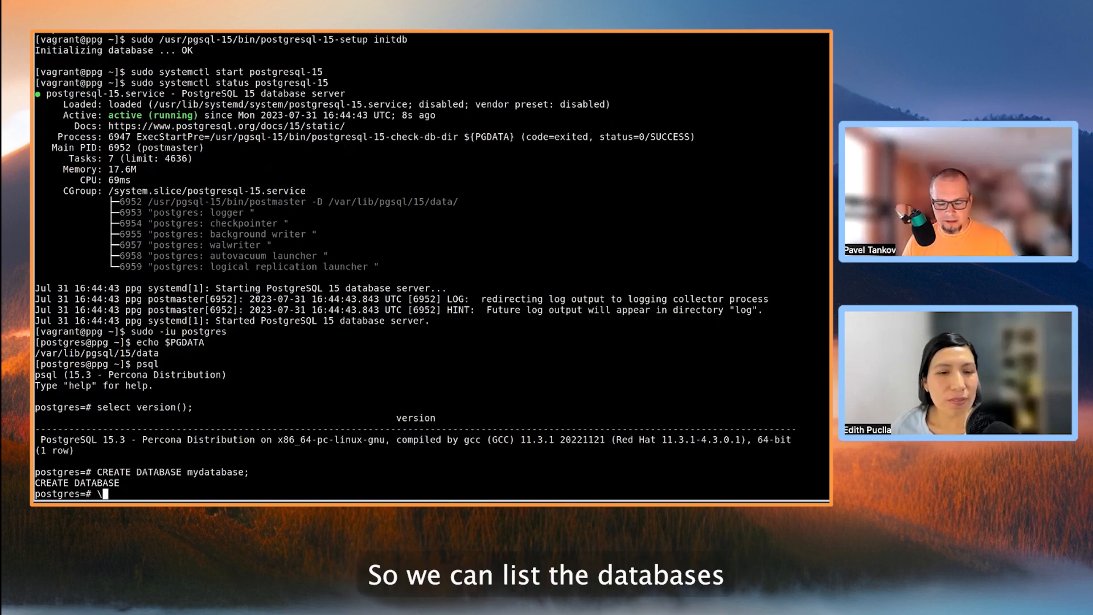
pyautogui.write('l')
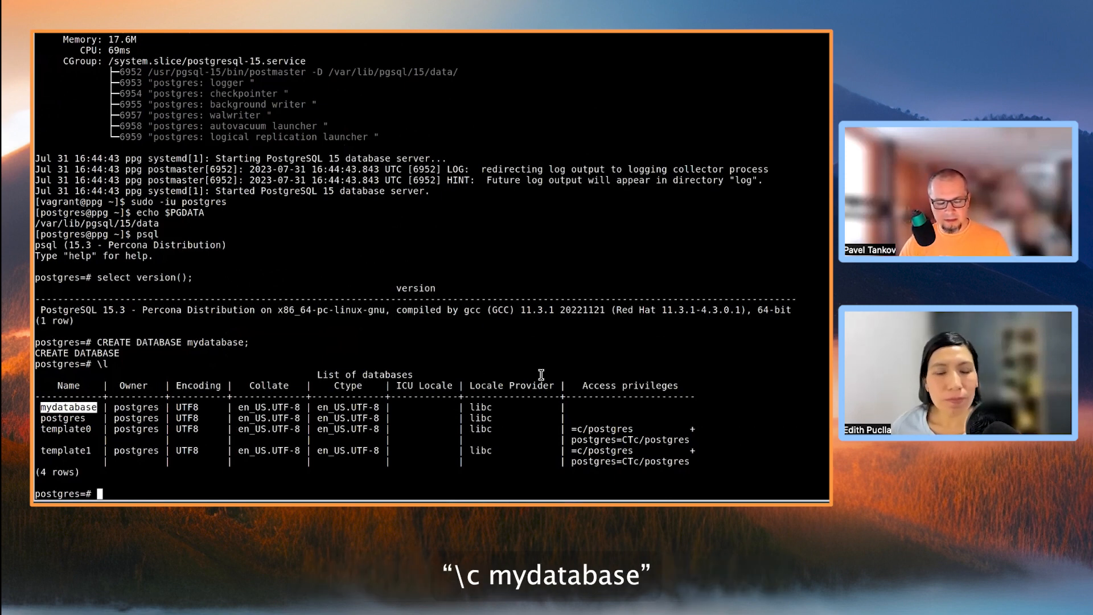
# - Connect to mydatabase, create the links table (id, url, name) and list relations with \dt
pyautogui.write('\\c')
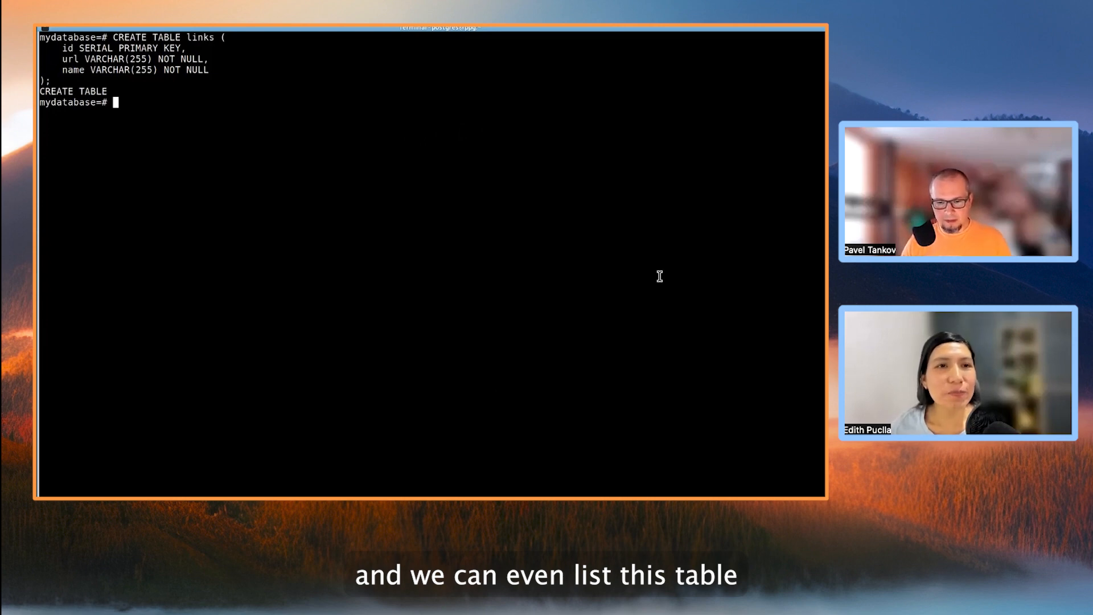
pyautogui.write('\\dt')
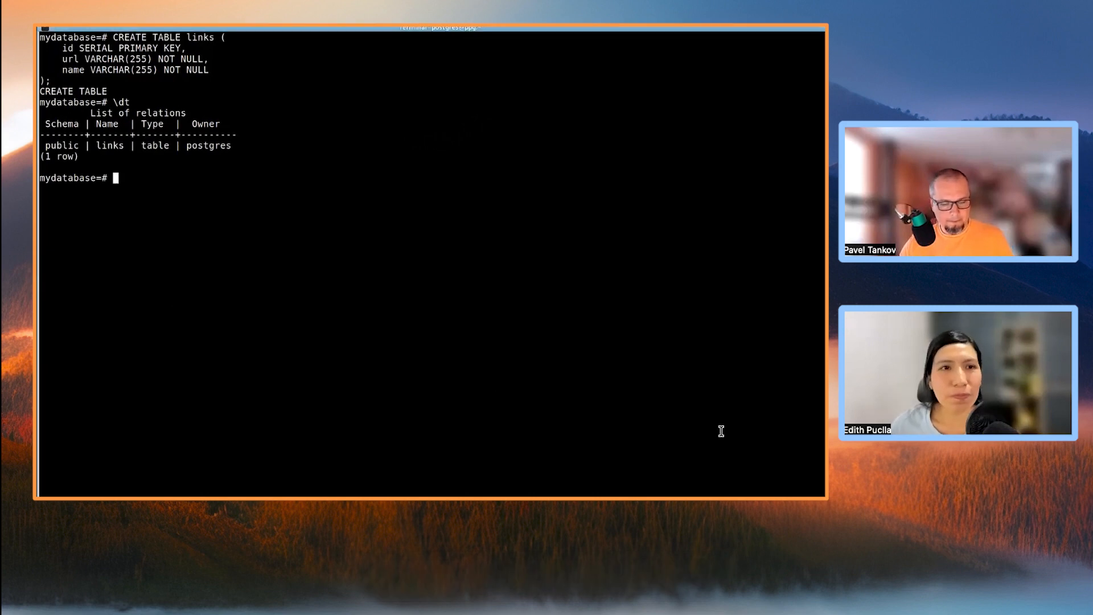
# - Insert the Percona Software for PostgreSQL URL row into links and begin querying it with SELECT * FROM
pyautogui.write("INSERT INTO links (url, name) VALUES('https://www.percona.com/postgresql/software','Percona Software for PostgreSQL');")
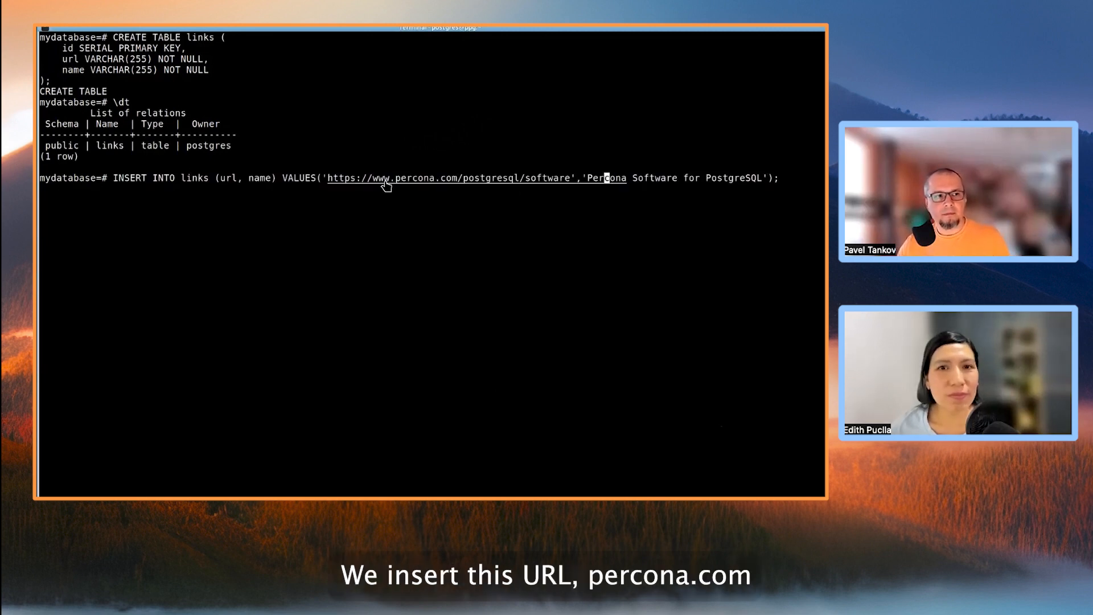
pyautogui.moveTo(470, 188)
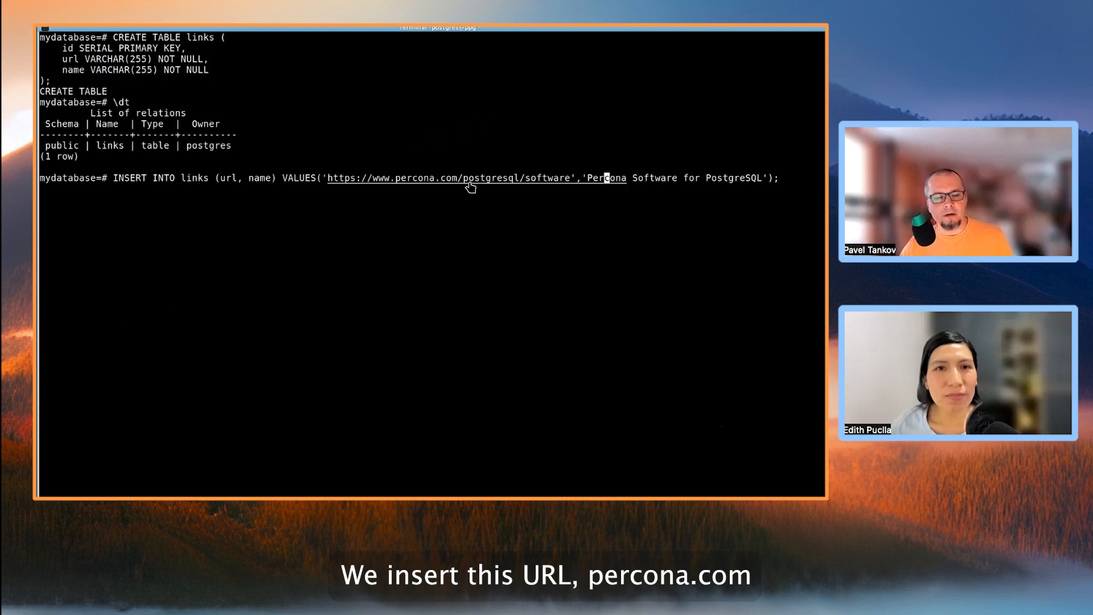
pyautogui.moveTo(536, 181)
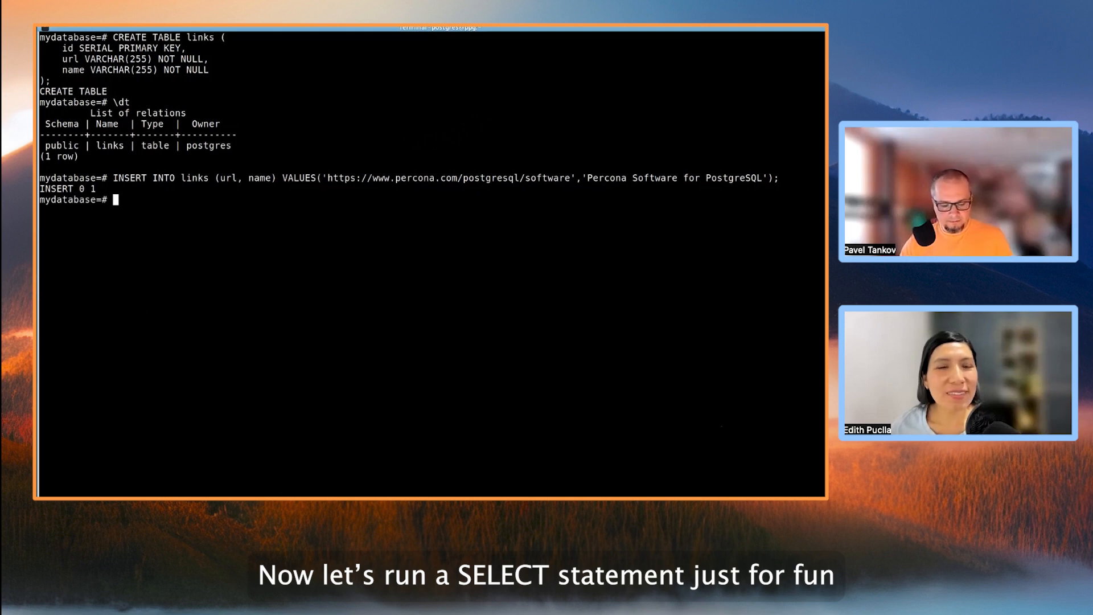
pyautogui.write('SELECT *')
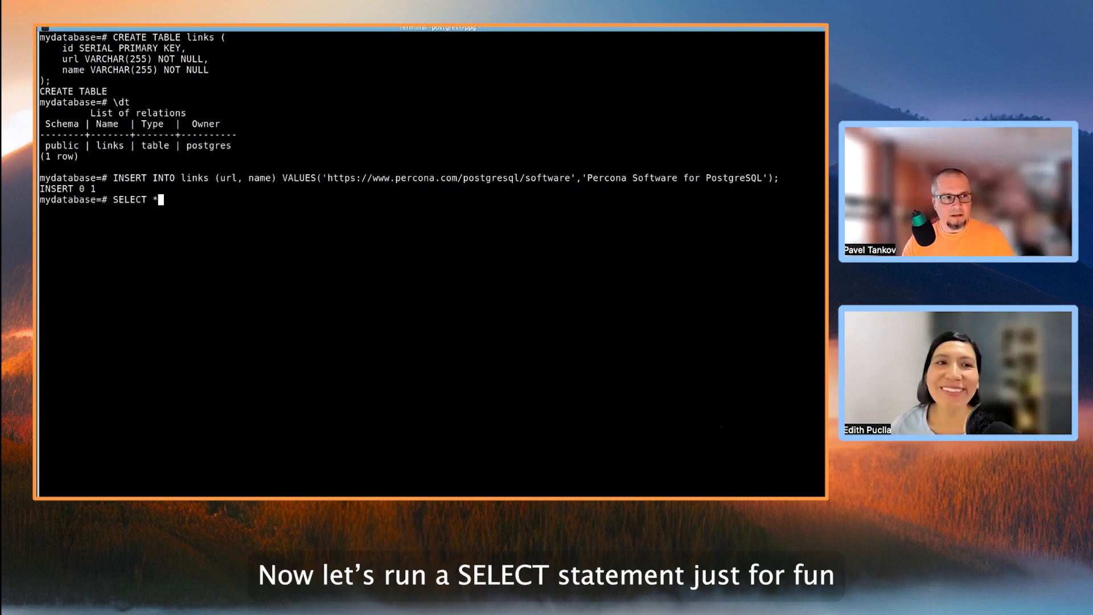
pyautogui.write('FRO')
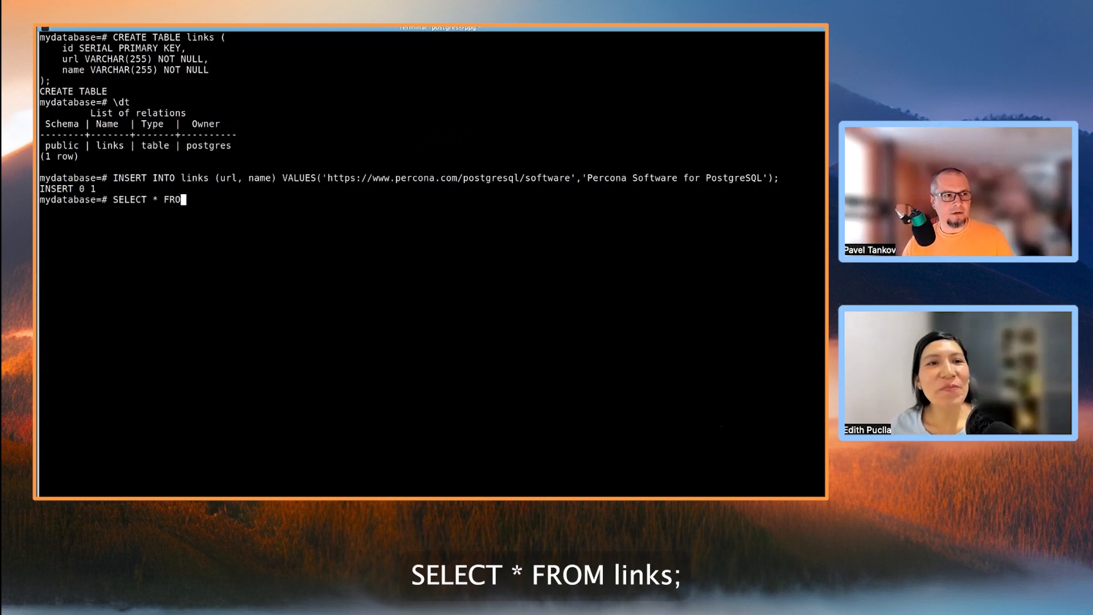